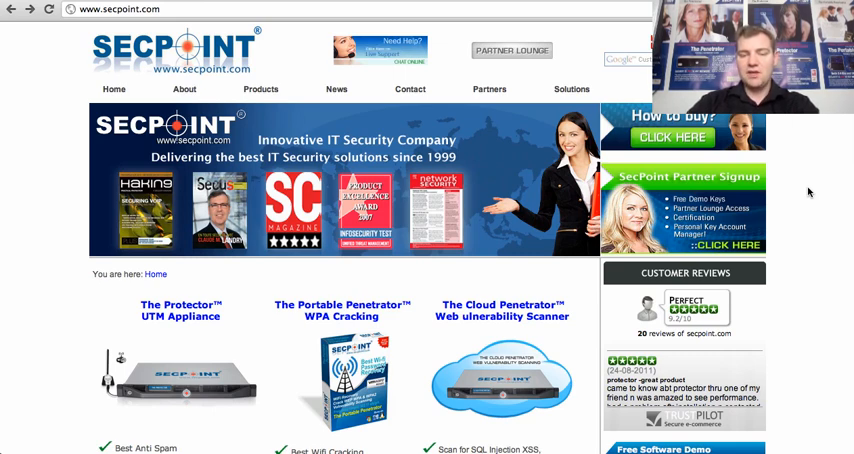
{"action": "mouse_move", "coordinate": [530, 360]}
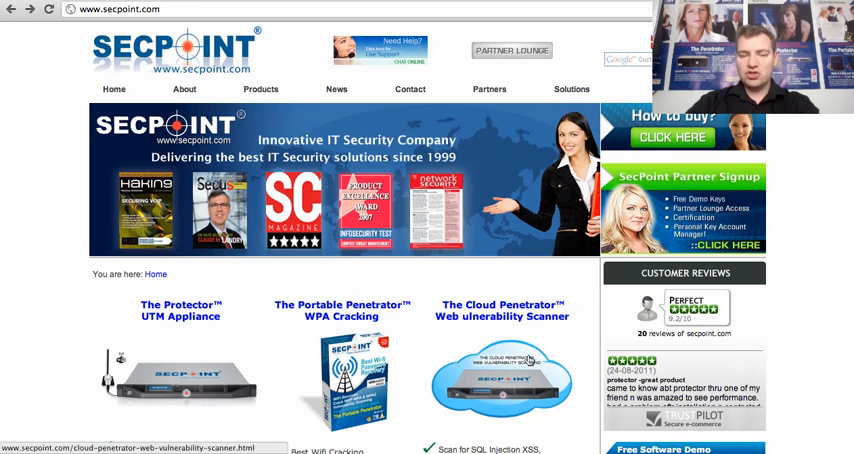
Browse the Cloud Penetrator page down to its benefits list (scanning, PDF reports, SaaS).
{"action": "left_click", "coordinate": [502, 380]}
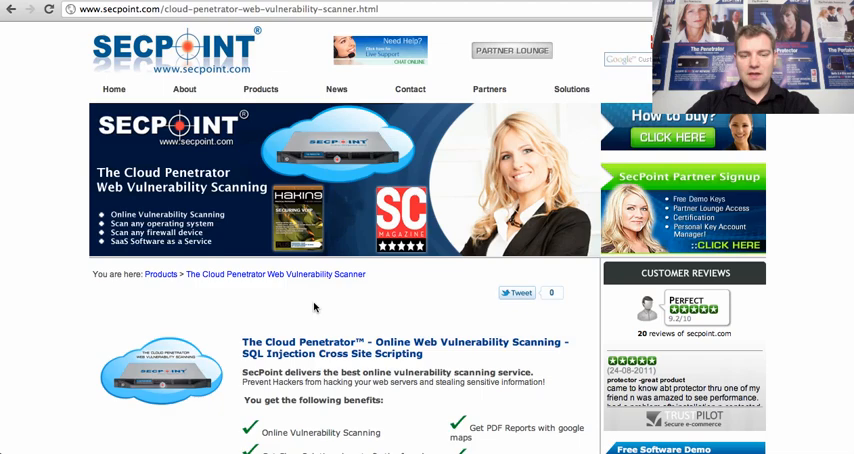
{"action": "scroll", "scroll_direction": "down", "scroll_amount": 3}
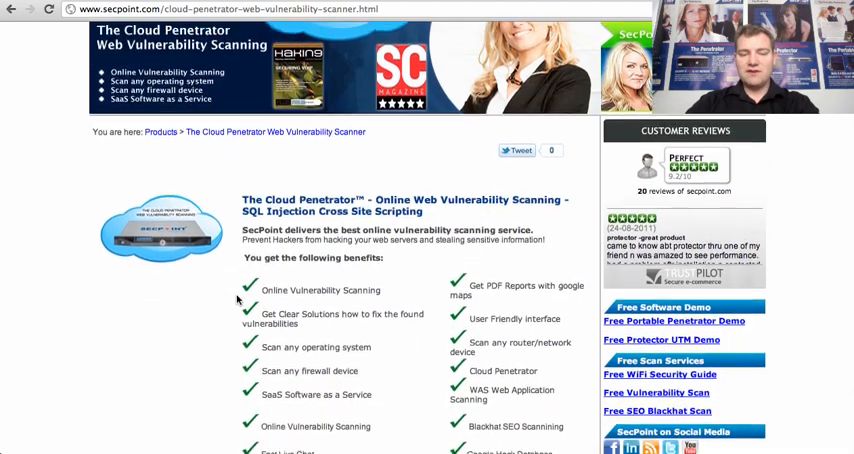
{"action": "scroll", "scroll_direction": "down", "scroll_amount": 3}
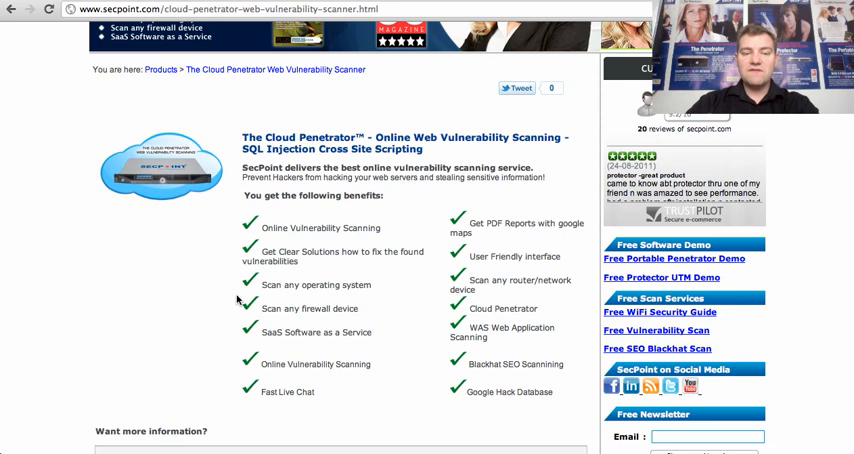
{"action": "mouse_move", "coordinate": [292, 196]}
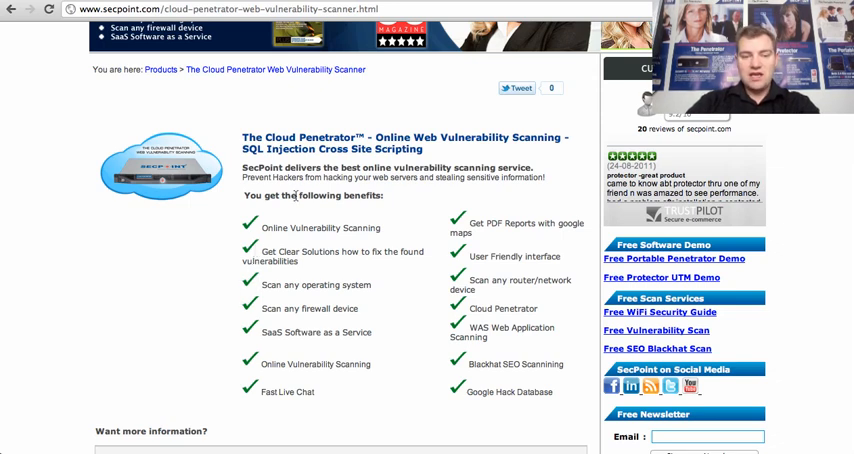
{"action": "mouse_move", "coordinate": [356, 284]}
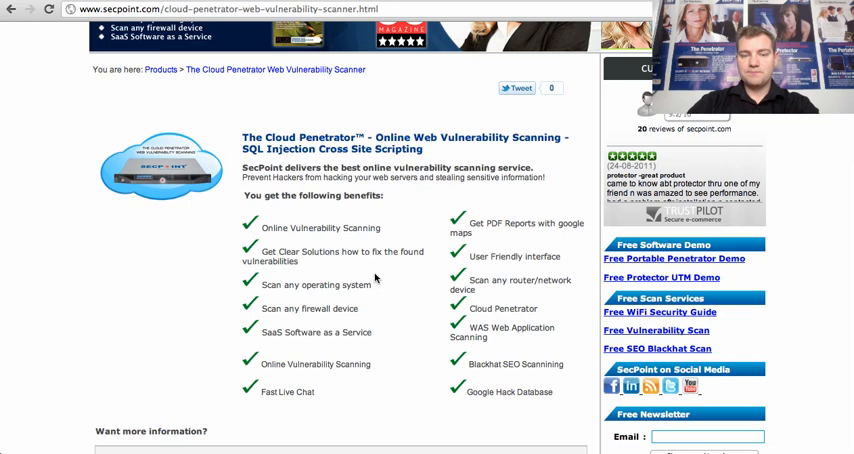
{"action": "mouse_move", "coordinate": [518, 152]}
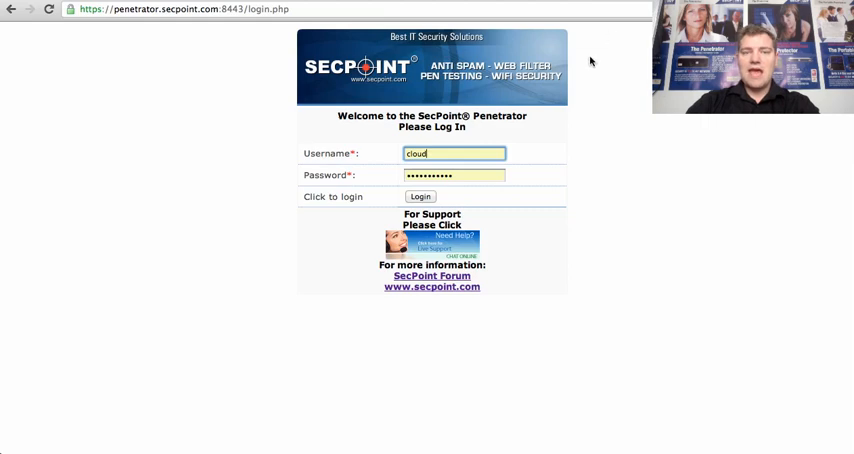
{"action": "mouse_move", "coordinate": [452, 196]}
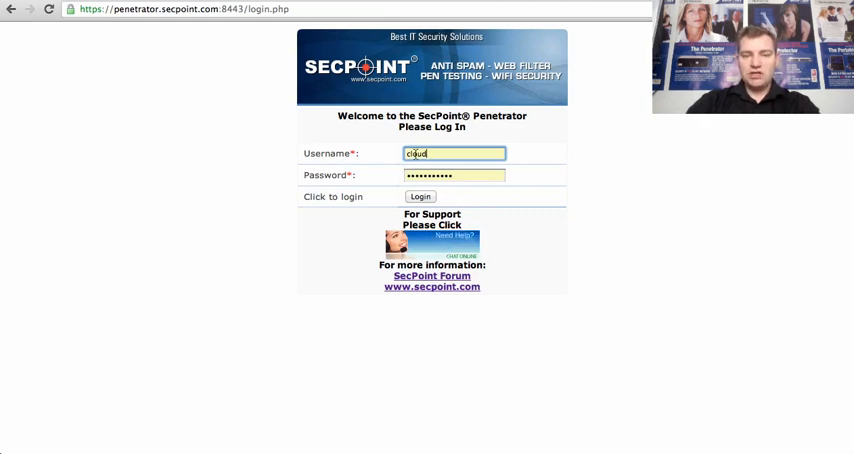
Log in to Penetrator with the entered credentials, reaching the welcome dashboard.
{"action": "left_click", "coordinate": [420, 196]}
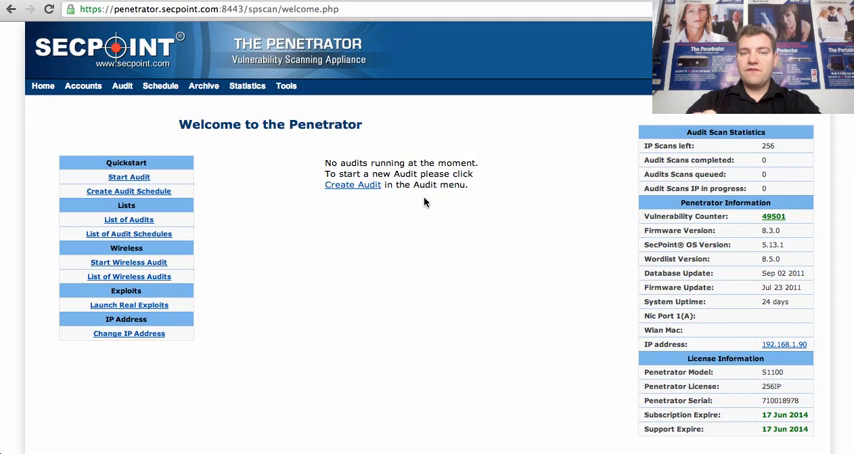
{"action": "mouse_move", "coordinate": [112, 104]}
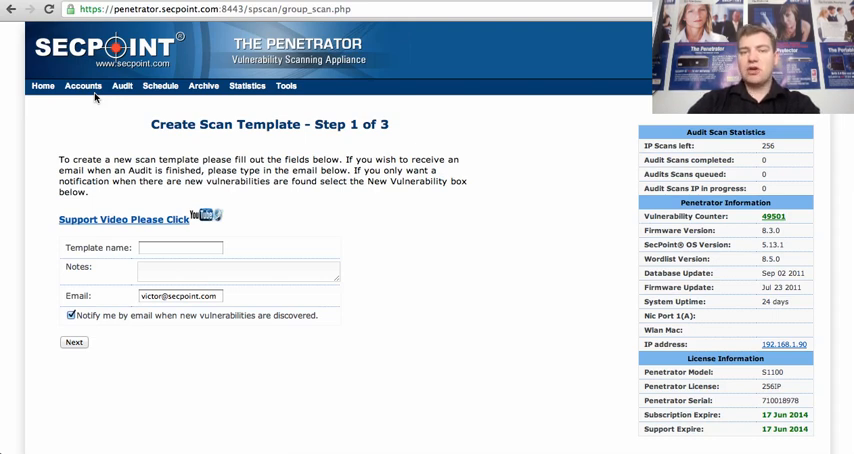
{"action": "mouse_move", "coordinate": [140, 236]}
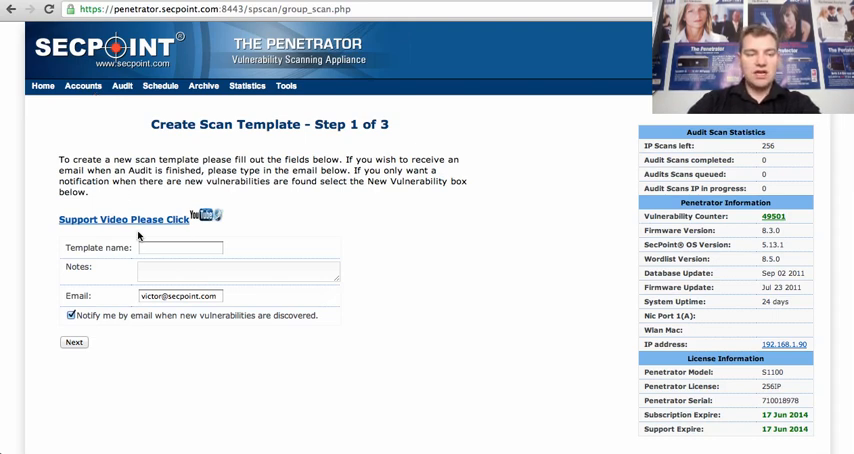
Name the new audit scan template 'My Public IP address'.
{"action": "type", "text": "My"}
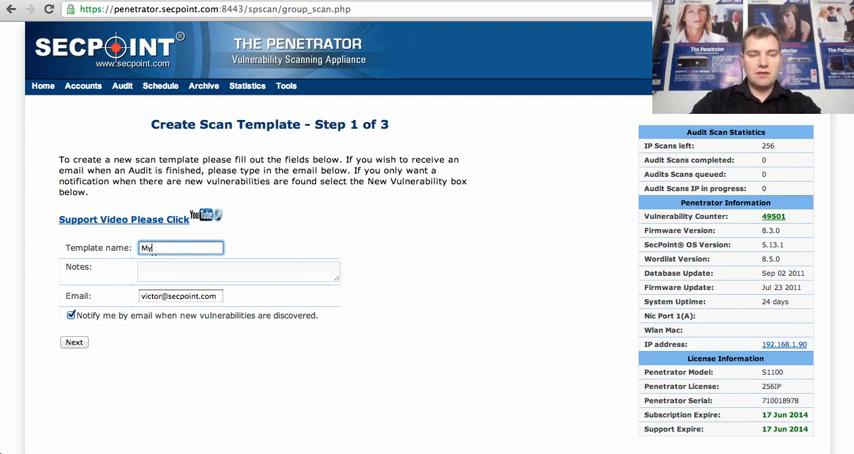
{"action": "type", "text": "Public IP"}
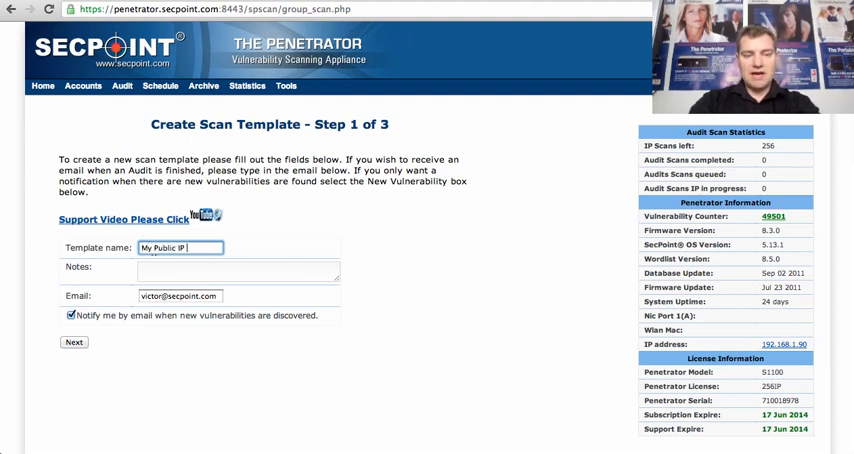
{"action": "type", "text": "address"}
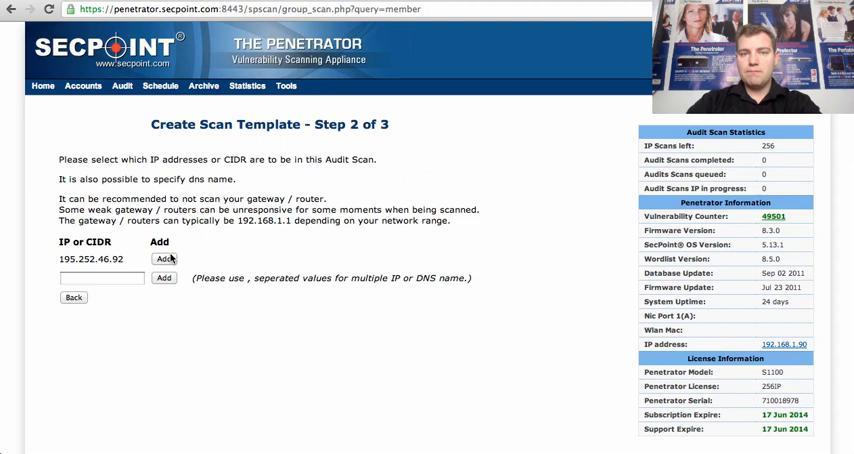
Add IP 195.252.46.92 and save the 'My Public IP address' scan template.
{"action": "left_click", "coordinate": [164, 260]}
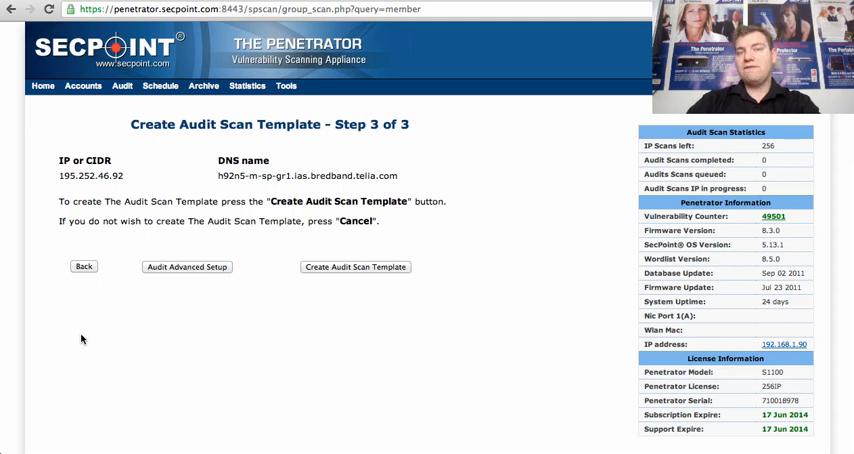
{"action": "mouse_move", "coordinate": [118, 322]}
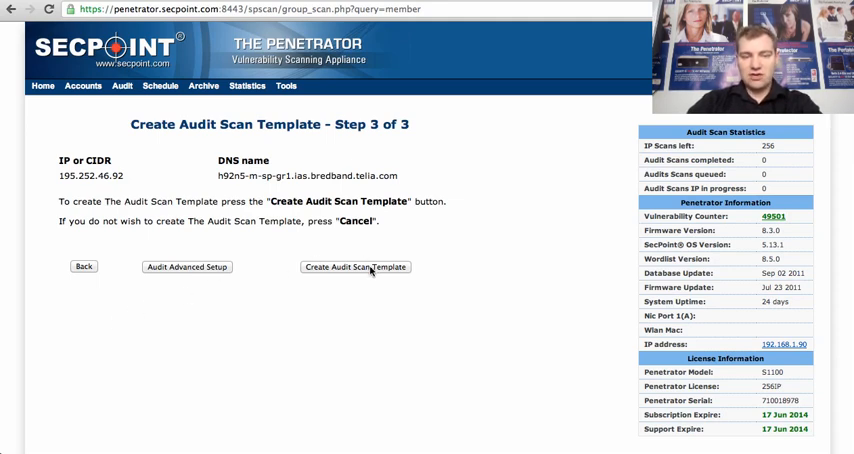
{"action": "left_click", "coordinate": [356, 268]}
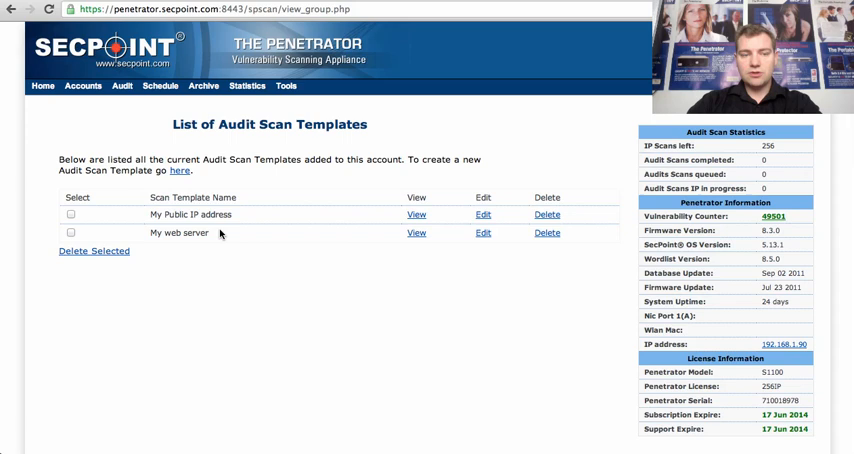
Create an audit scan targeting 195.252.46.92 and start it, leaving it queued.
{"action": "left_click", "coordinate": [120, 84]}
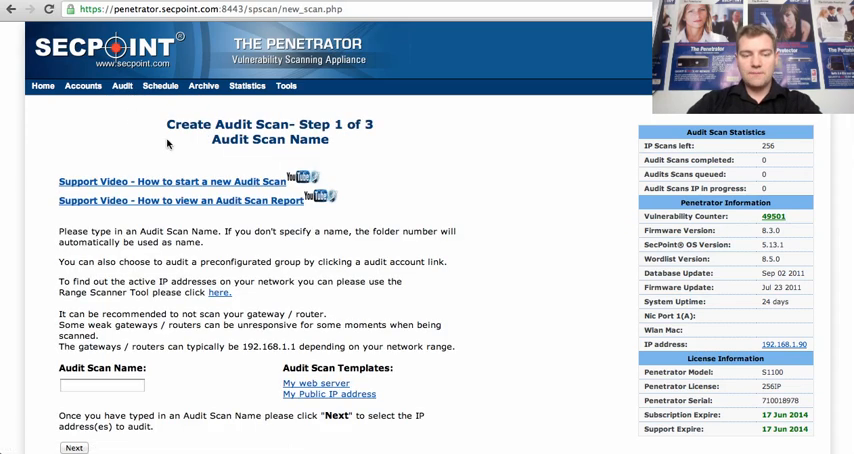
{"action": "scroll", "scroll_direction": "down", "scroll_amount": 3}
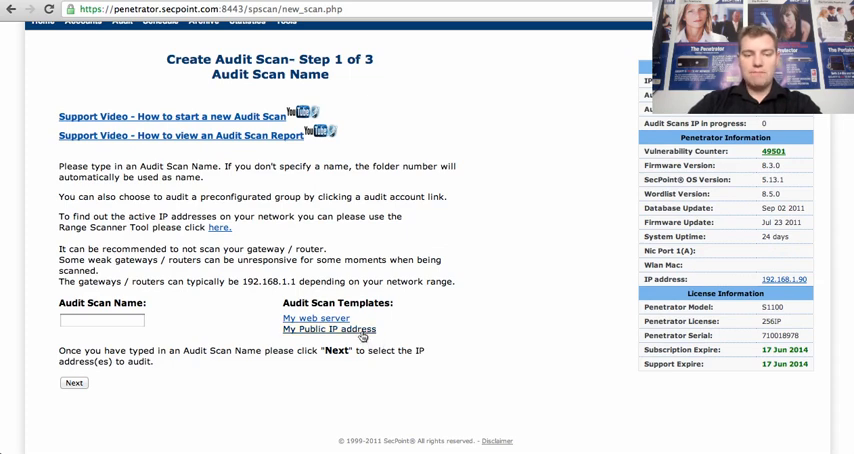
{"action": "left_click", "coordinate": [328, 328]}
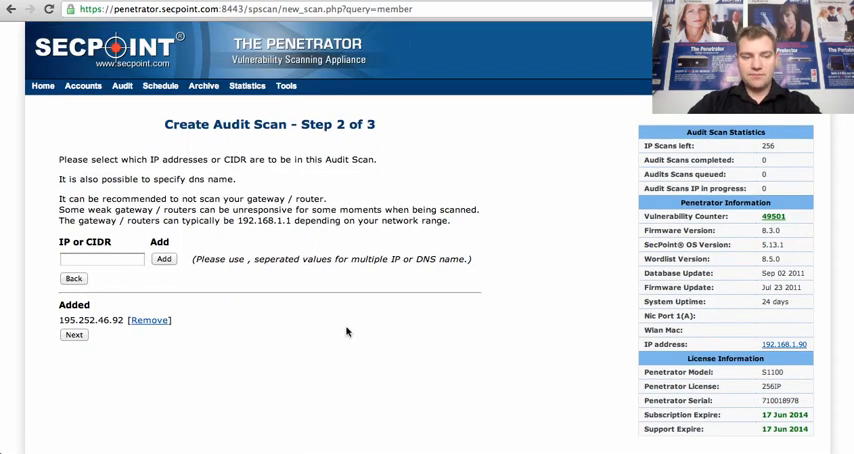
{"action": "left_click", "coordinate": [72, 334]}
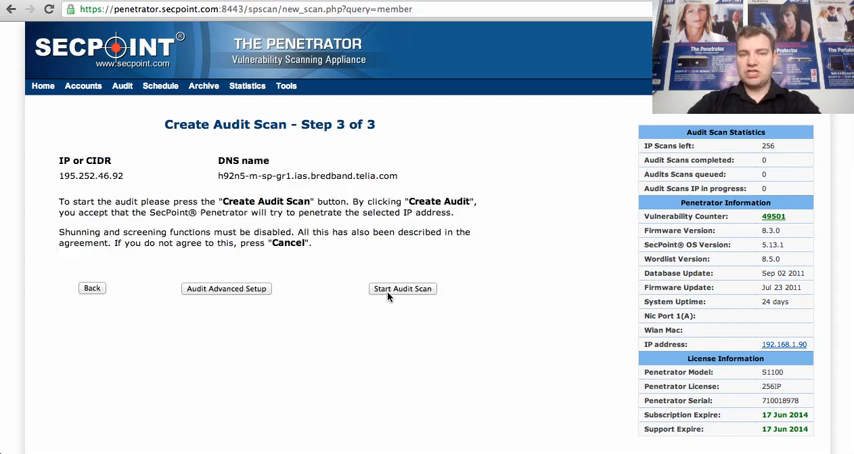
{"action": "left_click", "coordinate": [400, 288]}
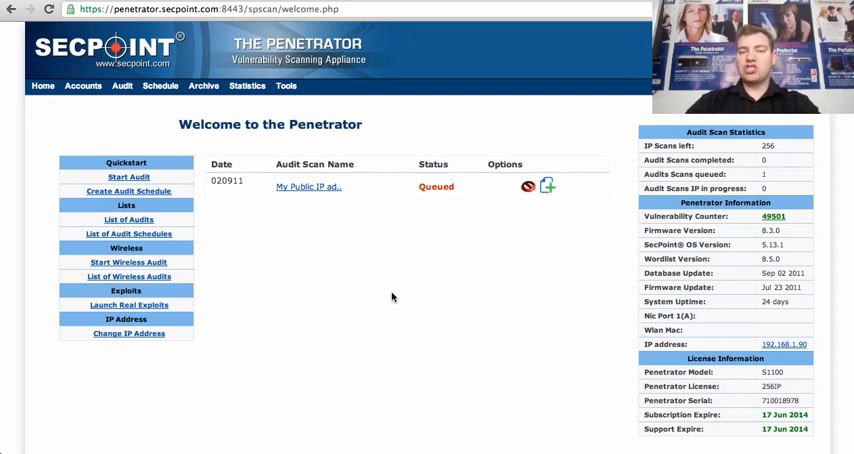
{"action": "mouse_move", "coordinate": [406, 276]}
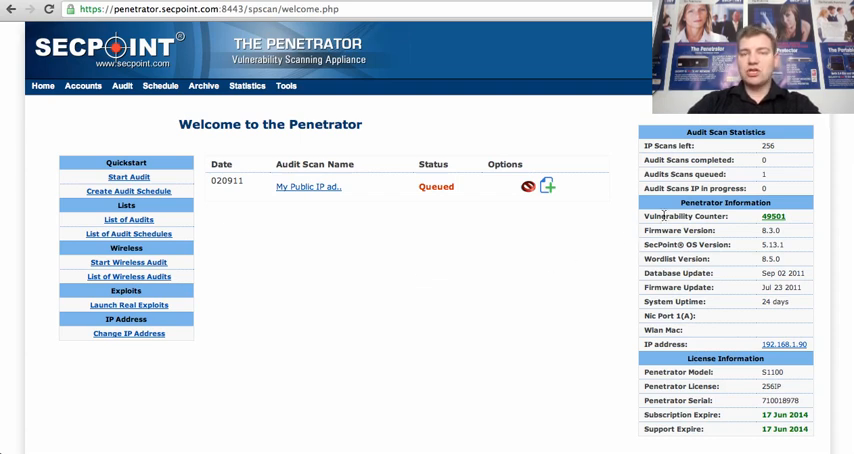
{"action": "mouse_move", "coordinate": [590, 228]}
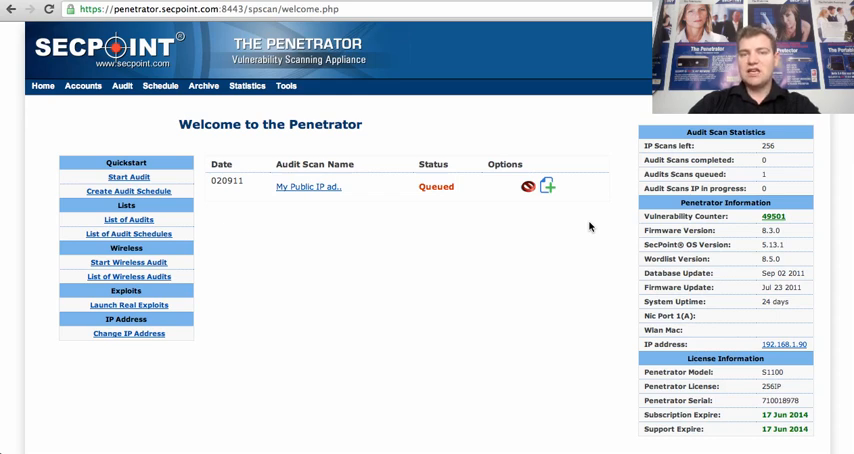
{"action": "mouse_move", "coordinate": [552, 236]}
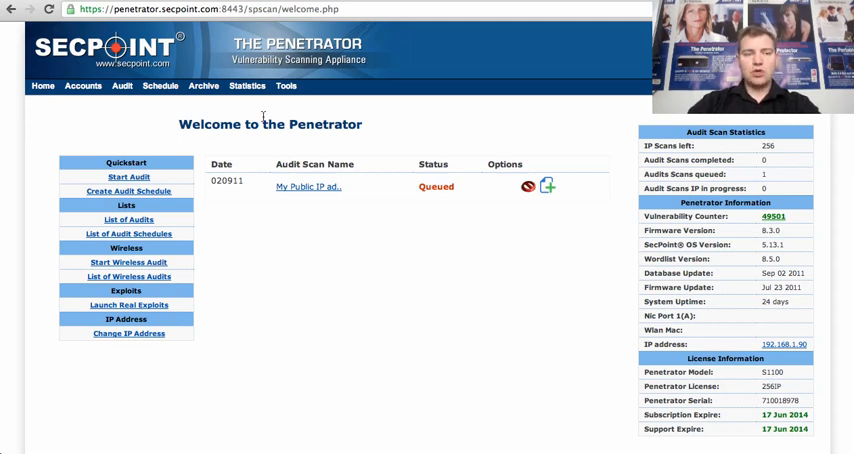
With the public IP audit listed as Queued, go to the Schedule menu.
{"action": "left_click", "coordinate": [160, 84]}
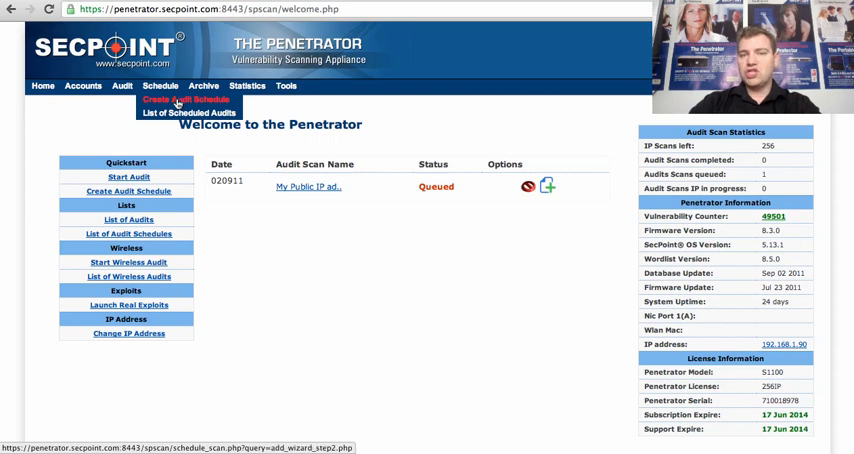
Create a Daily audit schedule for My Public IP address at the set time.
{"action": "left_click", "coordinate": [184, 100]}
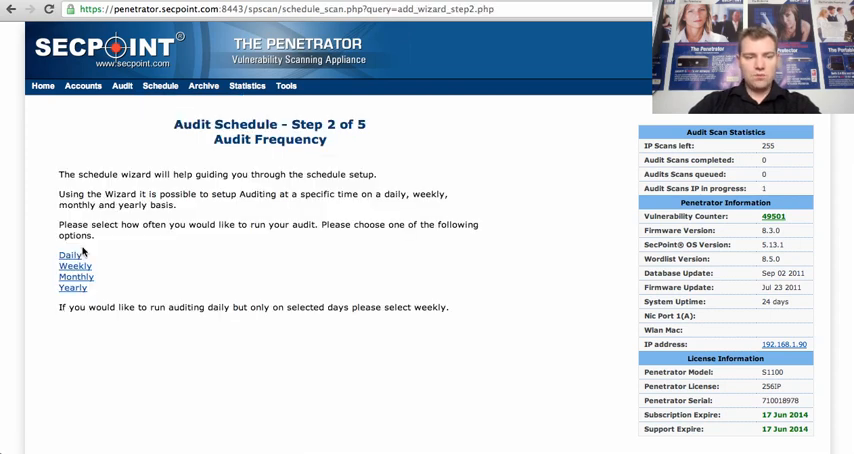
{"action": "left_click", "coordinate": [70, 254]}
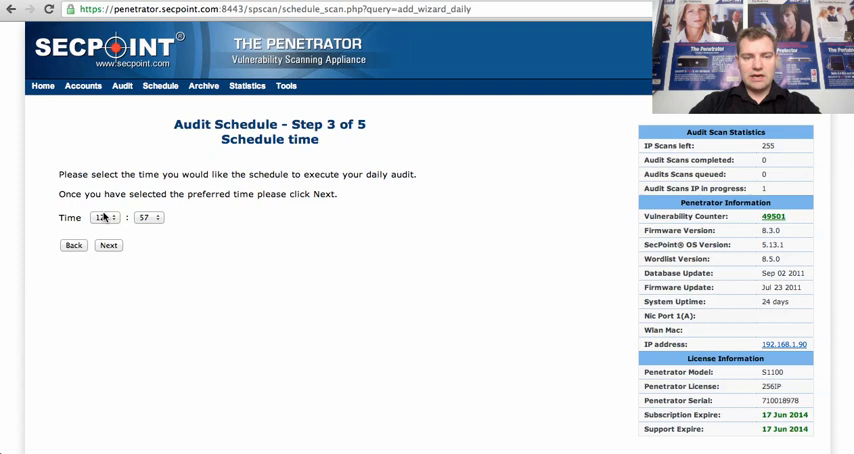
{"action": "left_click", "coordinate": [104, 216]}
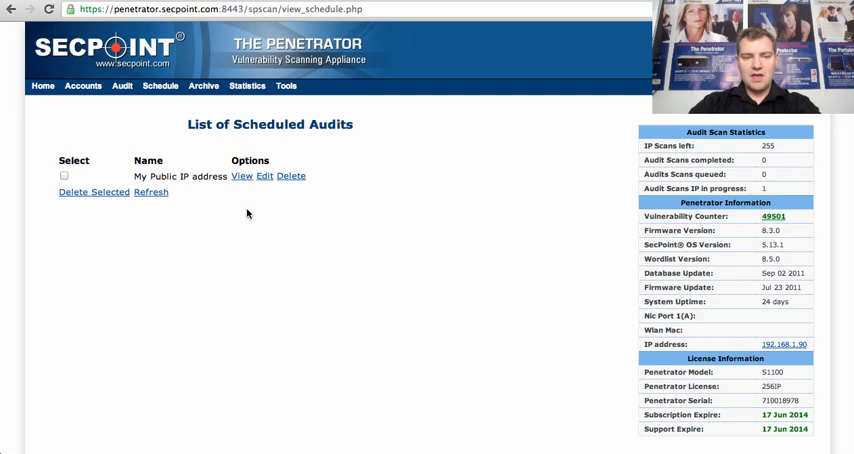
{"action": "mouse_move", "coordinate": [200, 192]}
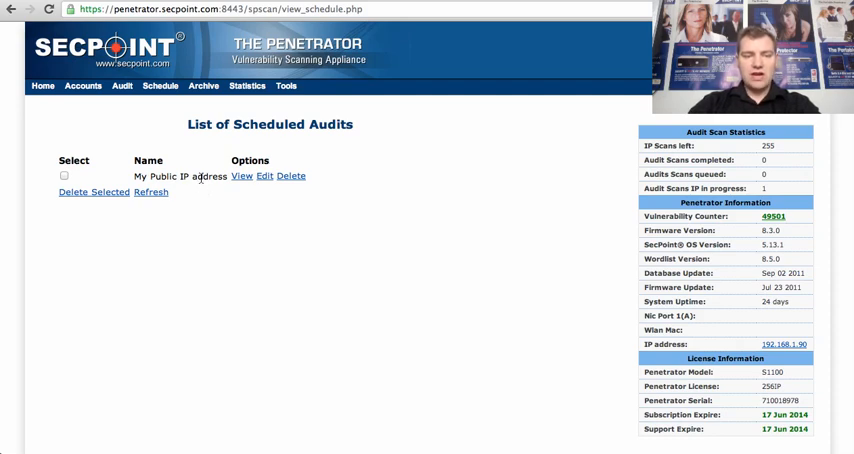
{"action": "mouse_move", "coordinate": [190, 148]}
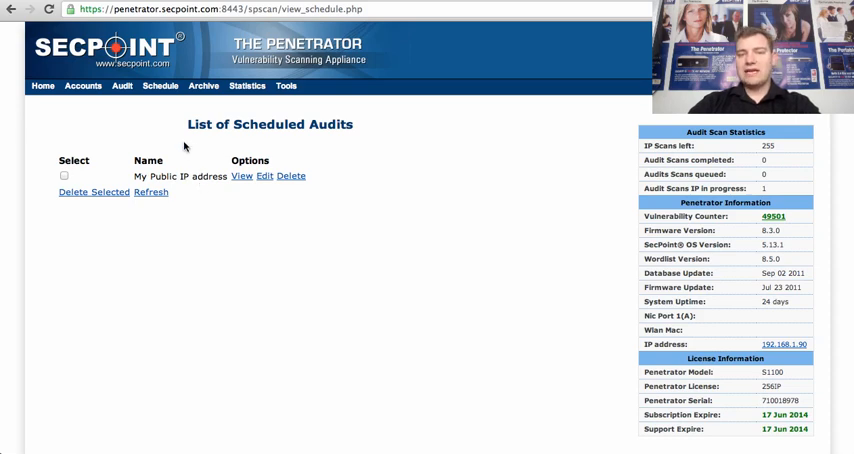
{"action": "left_click", "coordinate": [122, 84]}
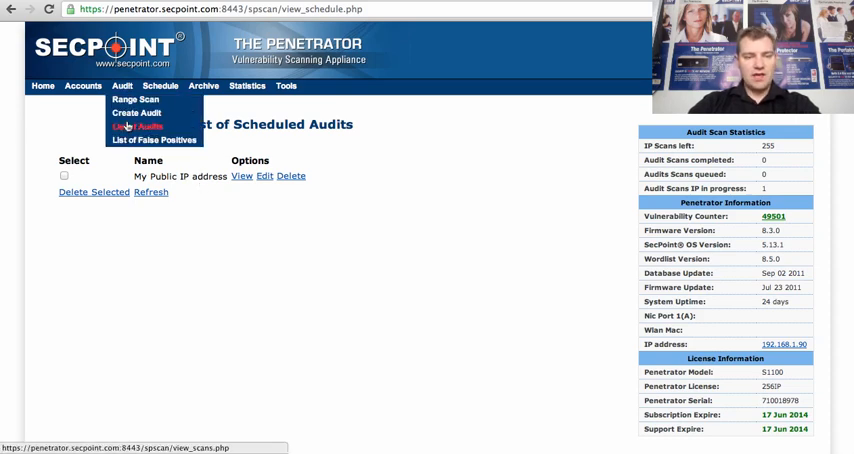
View the List of Audits showing the My Public IP address scan processing.
{"action": "left_click", "coordinate": [136, 126]}
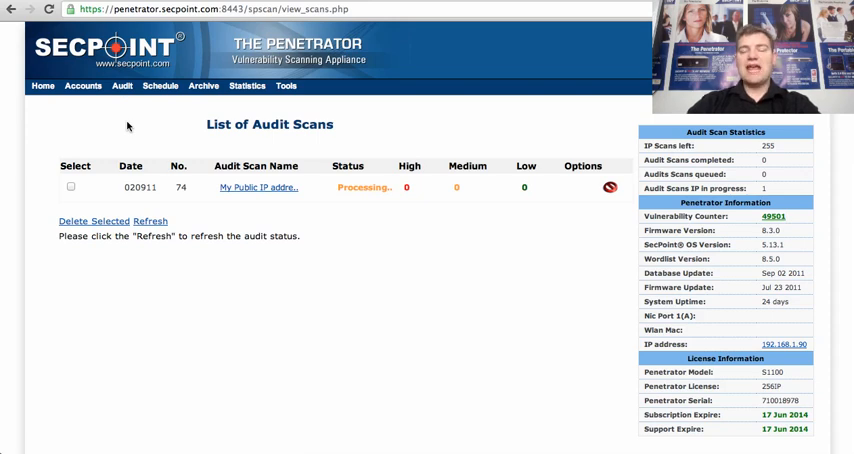
{"action": "mouse_move", "coordinate": [336, 204]}
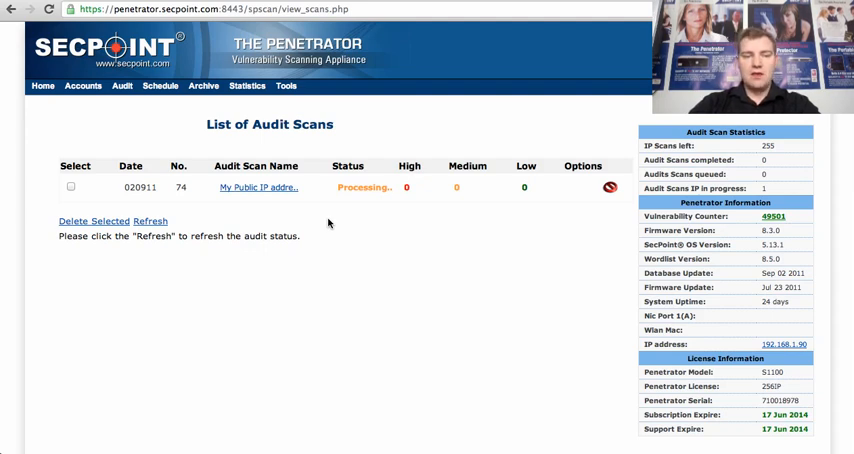
{"action": "left_click", "coordinate": [248, 84]}
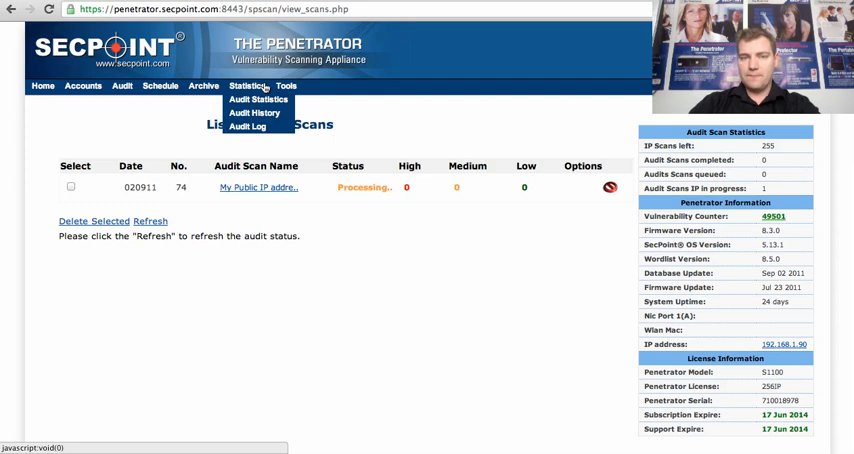
{"action": "mouse_move", "coordinate": [576, 156]}
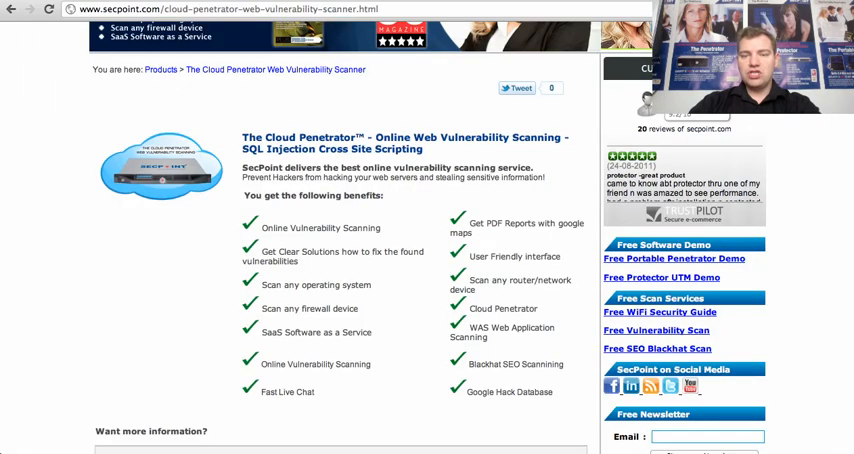
{"action": "scroll", "scroll_direction": "up", "scroll_amount": 3}
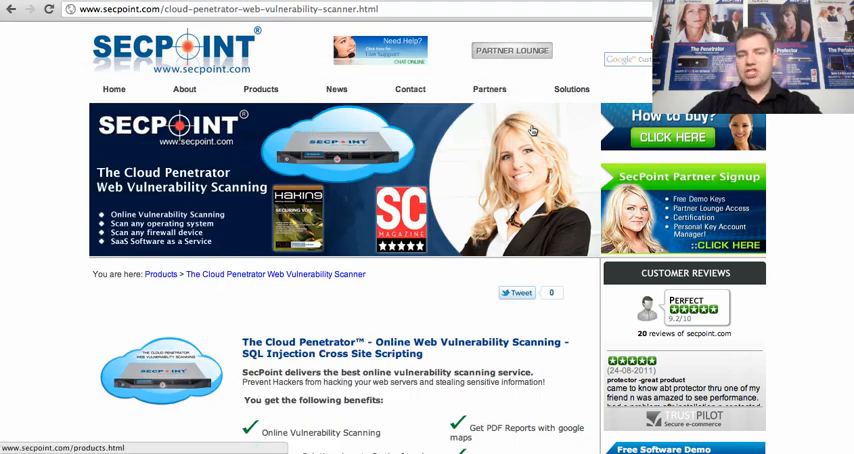
{"action": "mouse_move", "coordinate": [534, 136]}
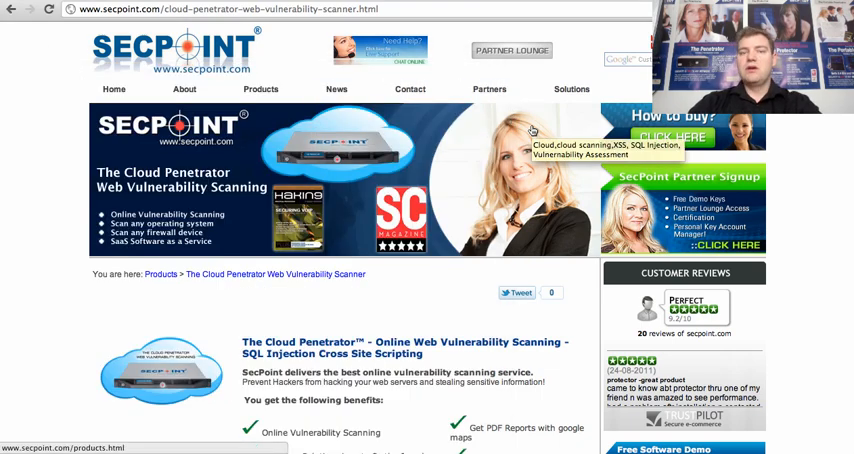